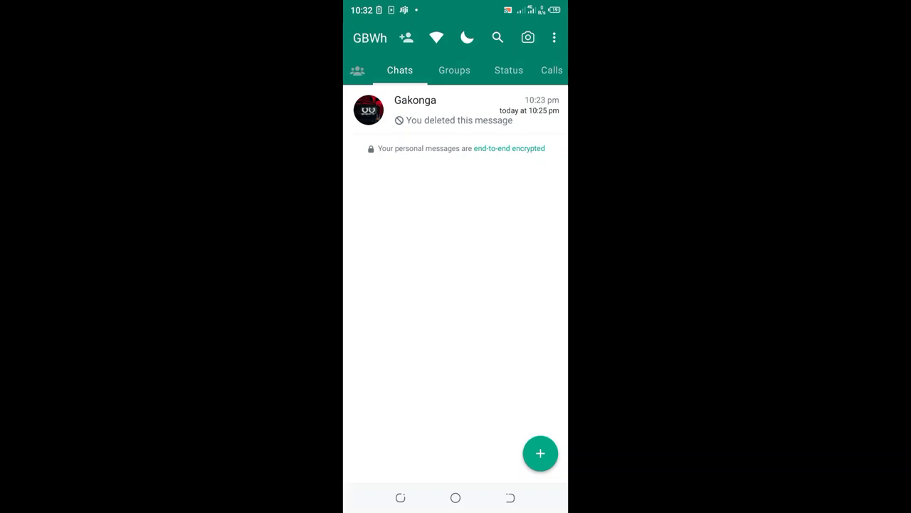
Enter GBWhatsApp's own settings list and dismiss the Follow the Developer prompt.
click(554, 38)
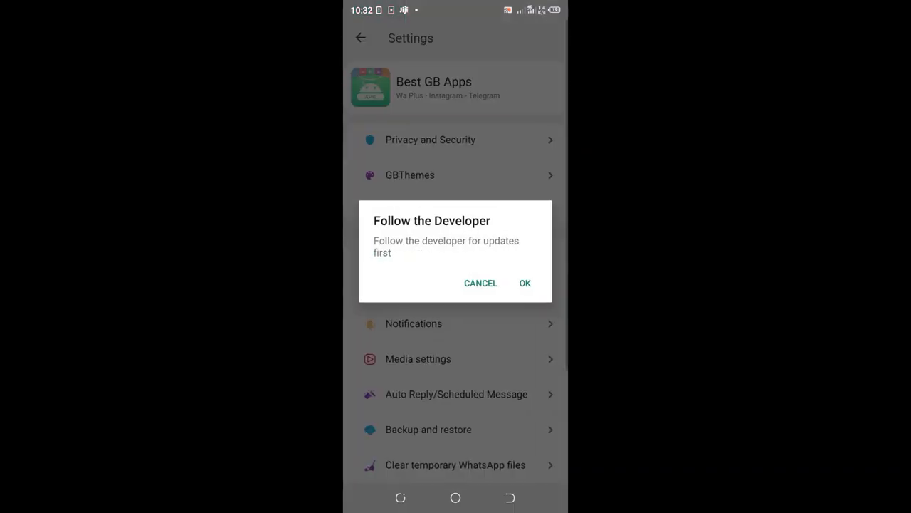
click(482, 281)
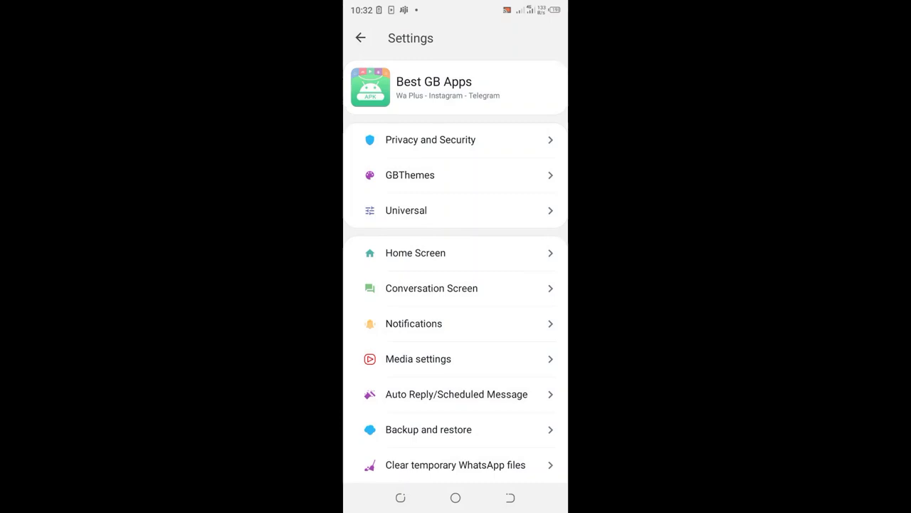
click(456, 253)
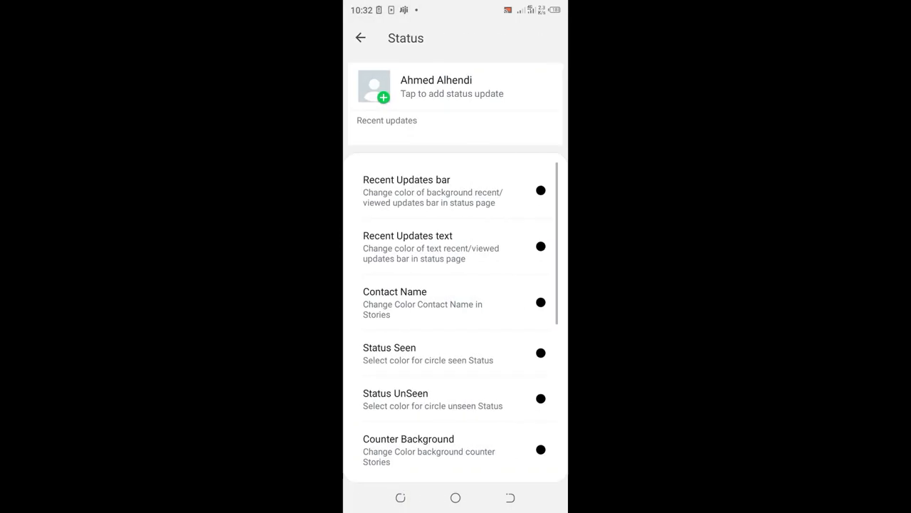
scroll(down, 3)
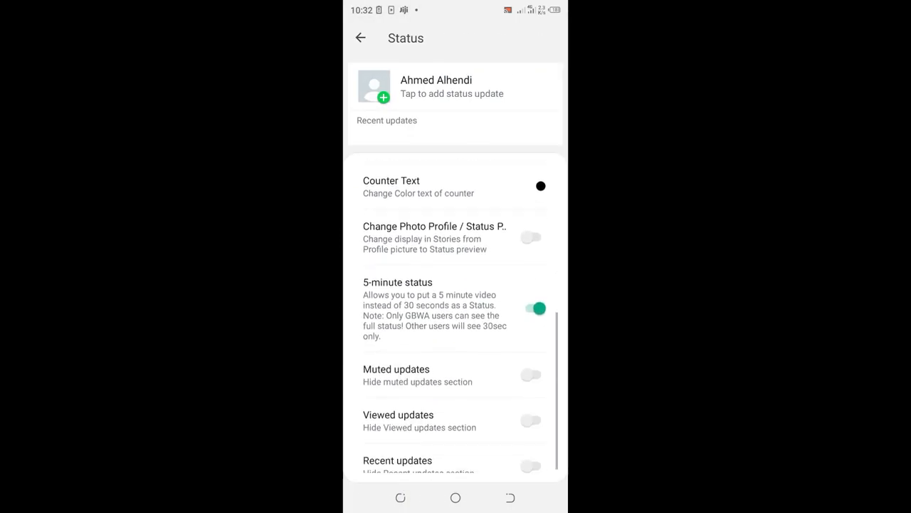
scroll(up, 3)
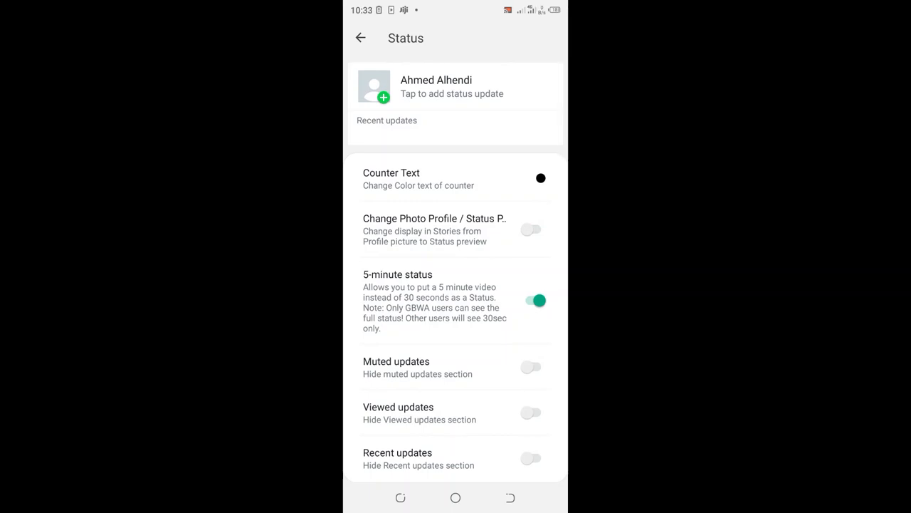
scroll(down, 3)
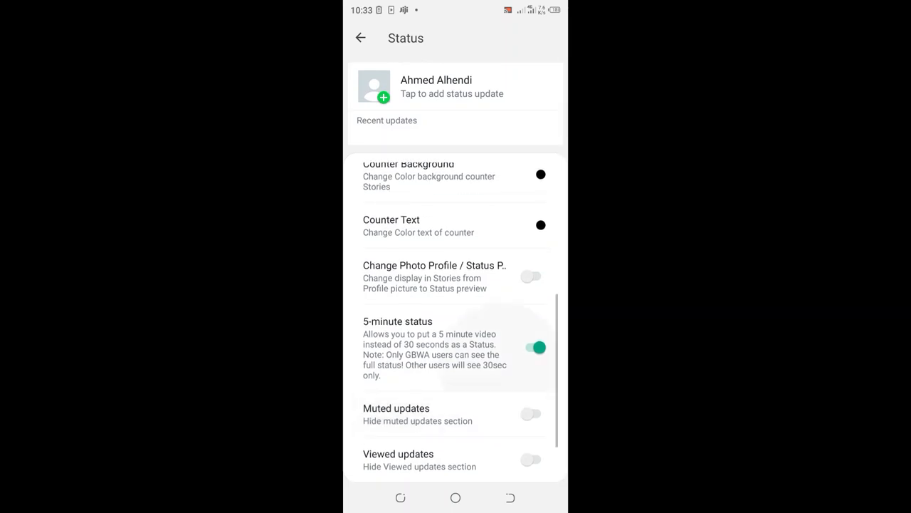